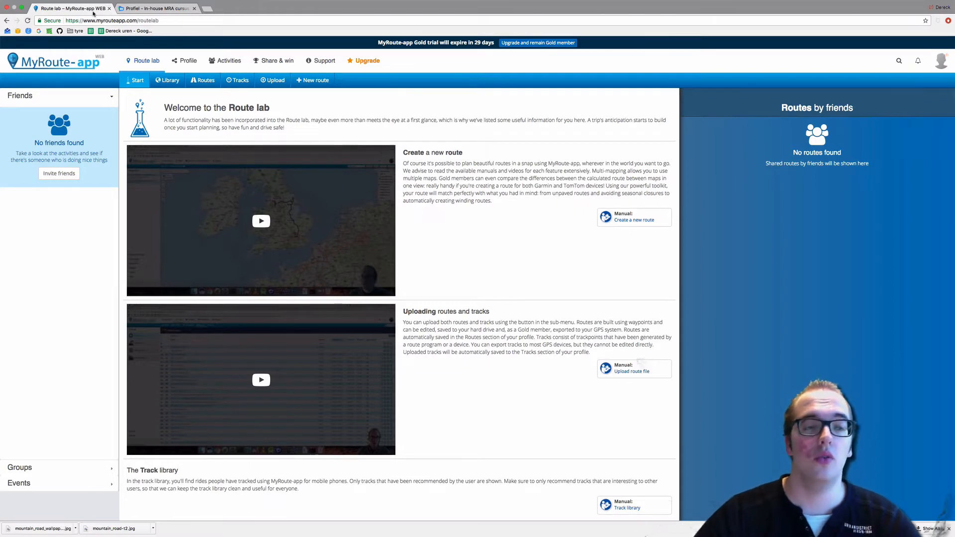
Step: Go to the profile's Routes page showing the France, Germany and Netherlands folders
left_click(188, 61)
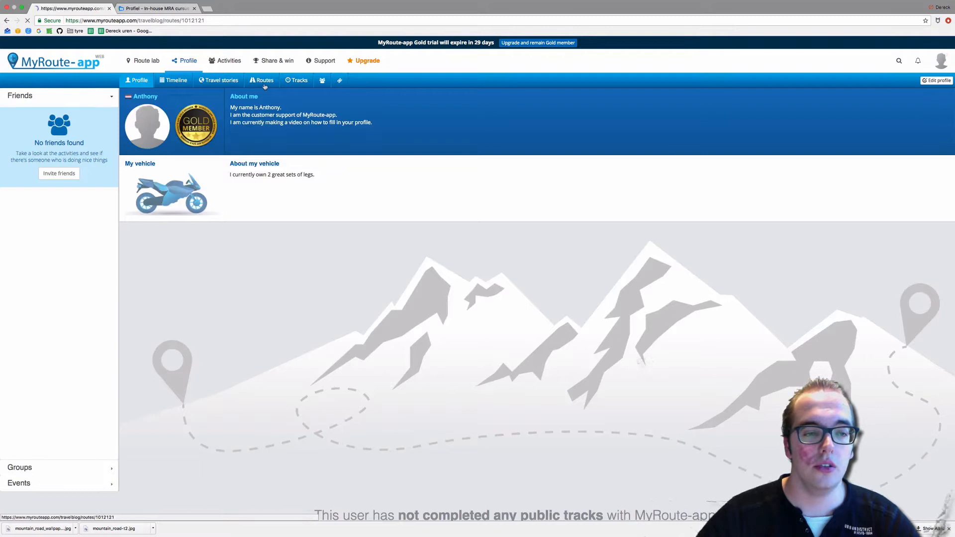
left_click(262, 79)
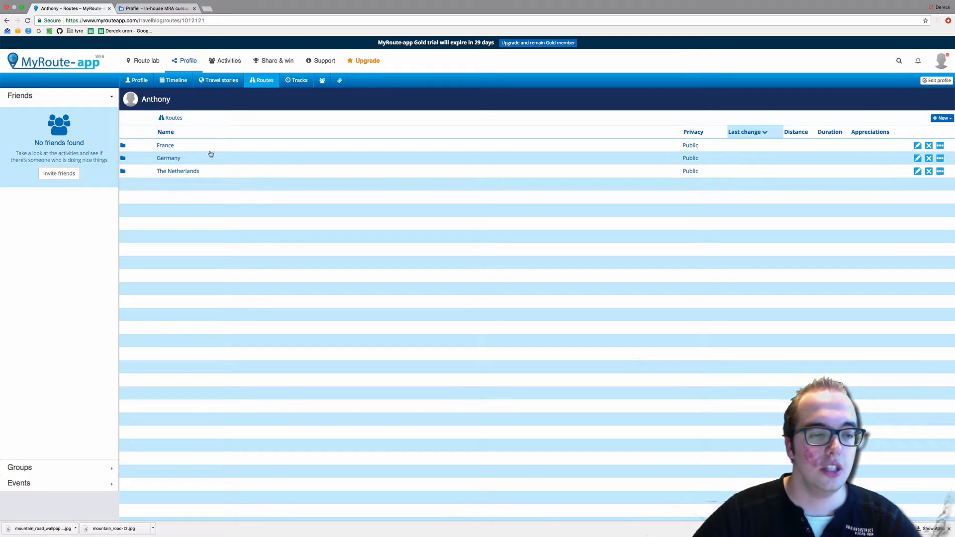
Step: Open The Netherlands folder to list its five saved routes
left_click(178, 170)
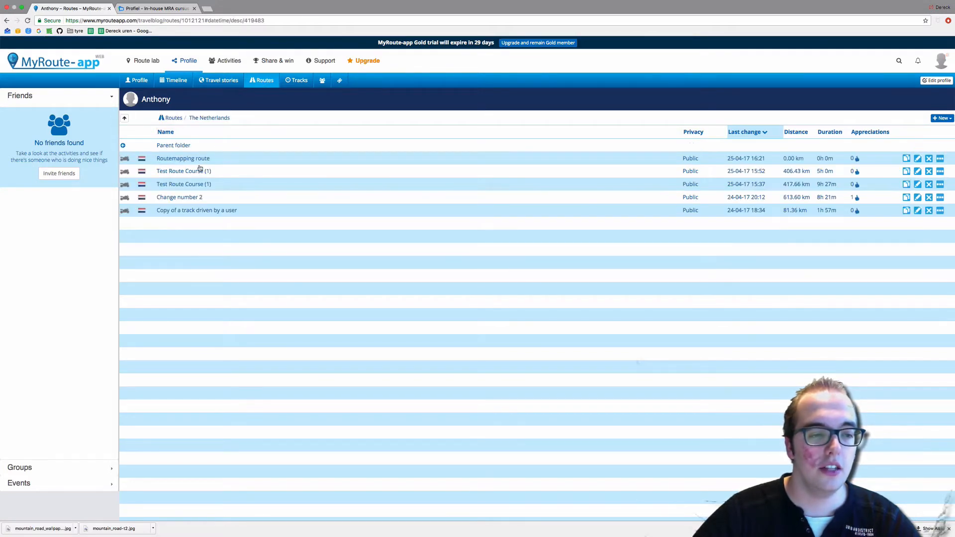
mouse_move(277, 171)
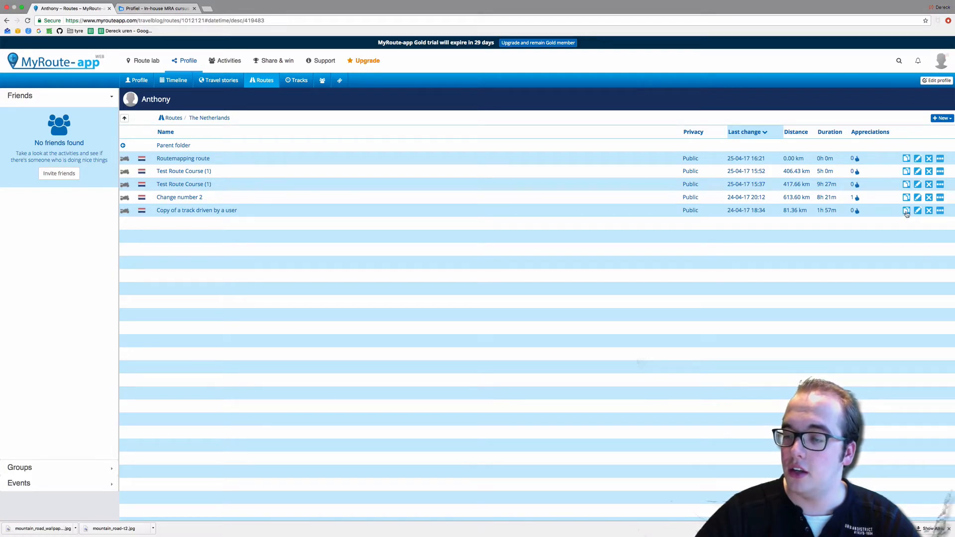
Step: Copy 'Copy of a track driven by a user', appending 'number 2' to the name
left_click(906, 210)
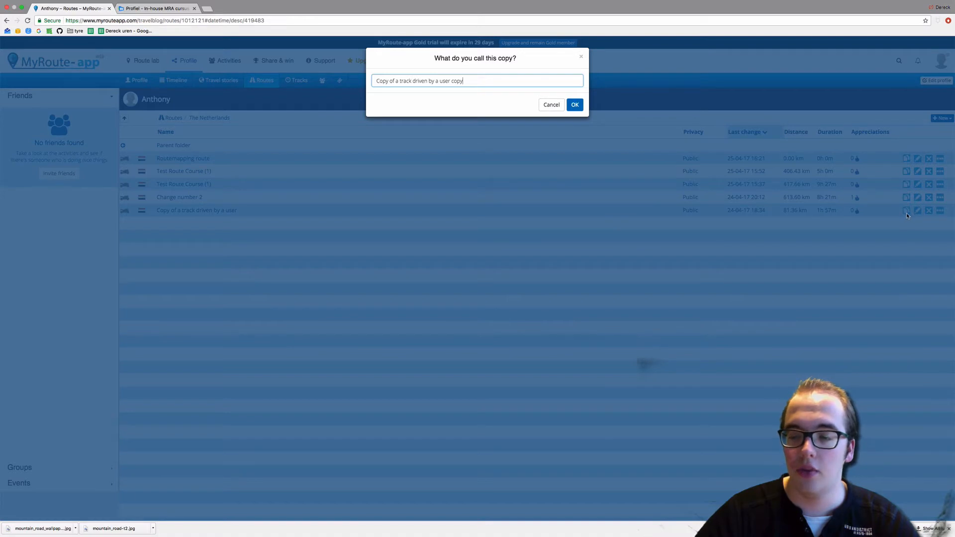
left_click(574, 104)
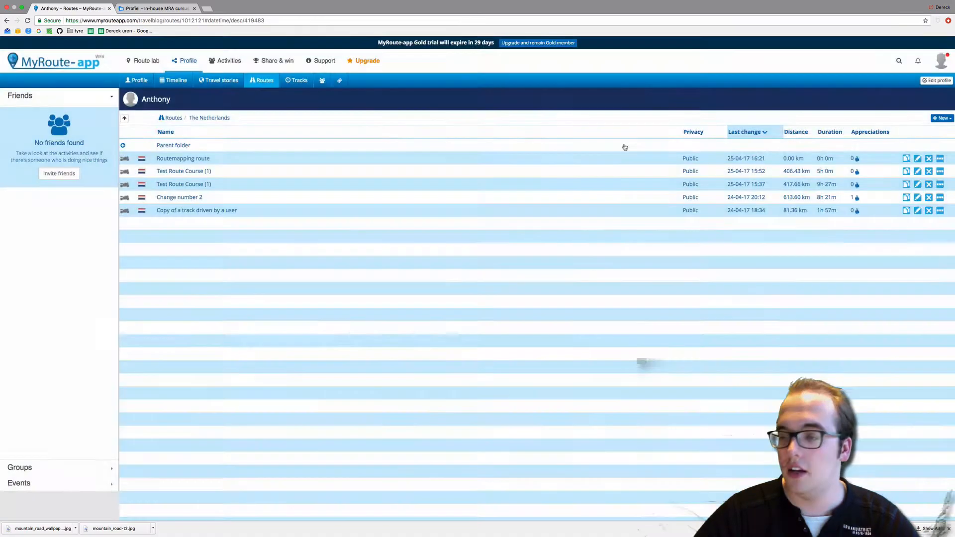
left_click(906, 210)
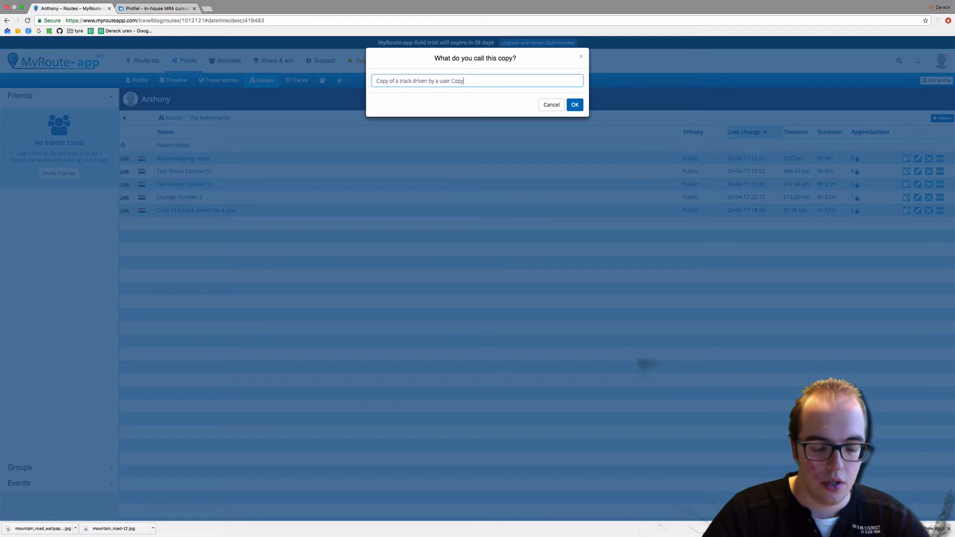
type("number 2")
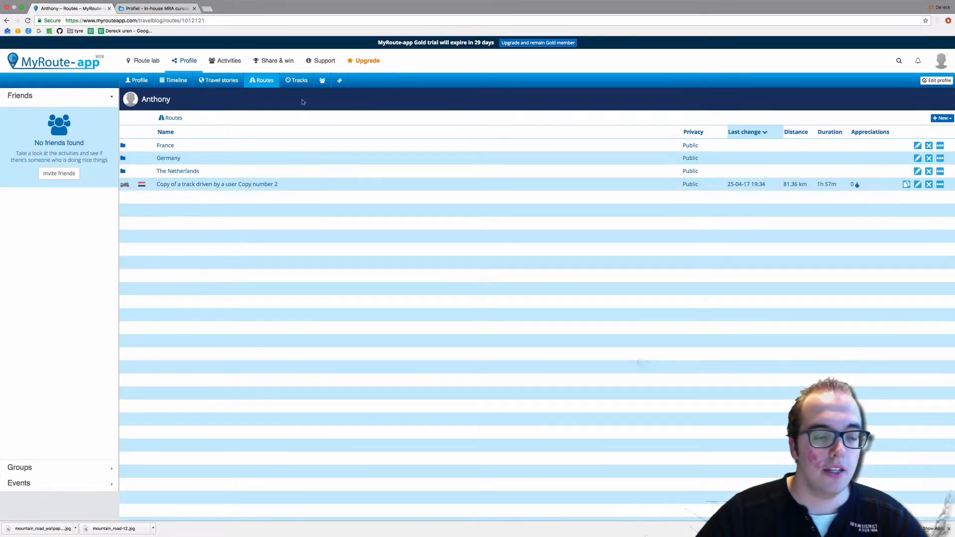
mouse_move(279, 144)
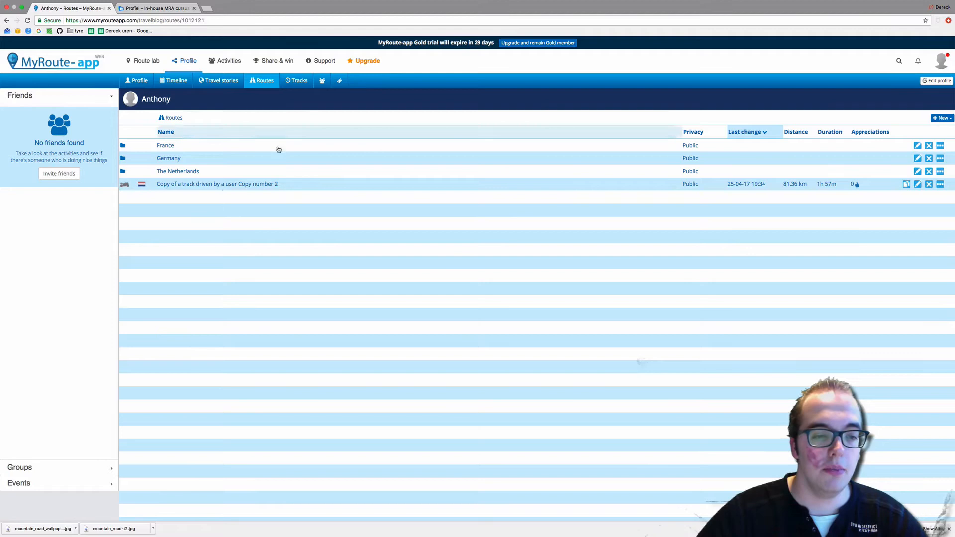
mouse_move(287, 225)
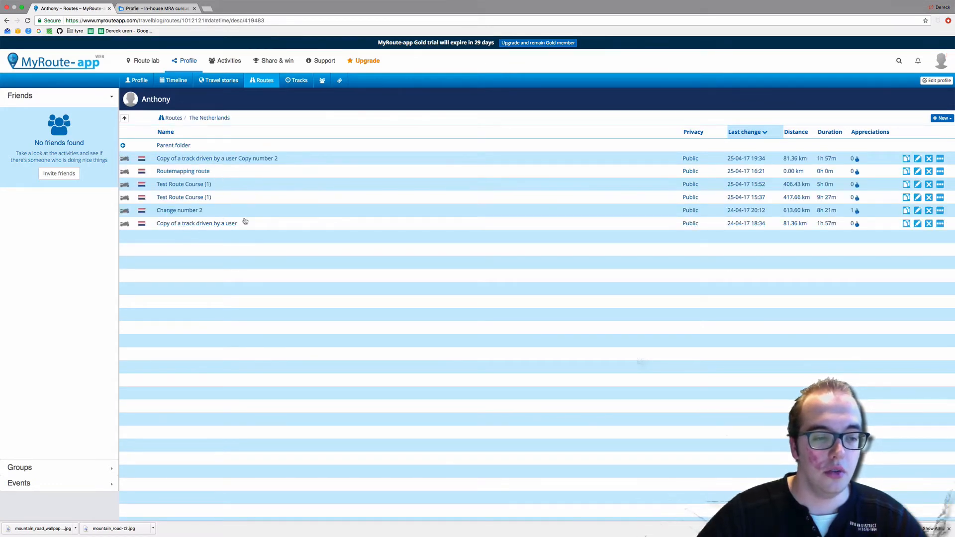
mouse_move(183, 158)
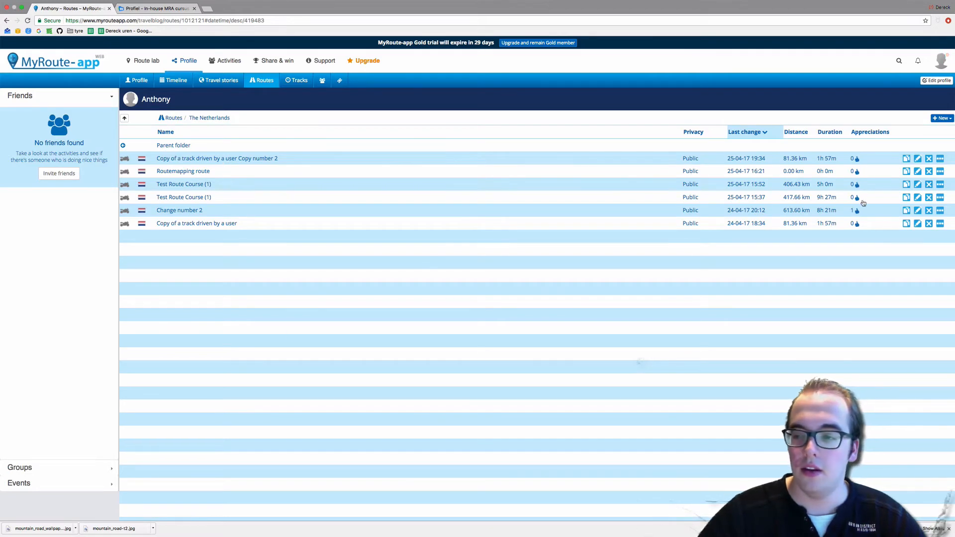
left_click(917, 158)
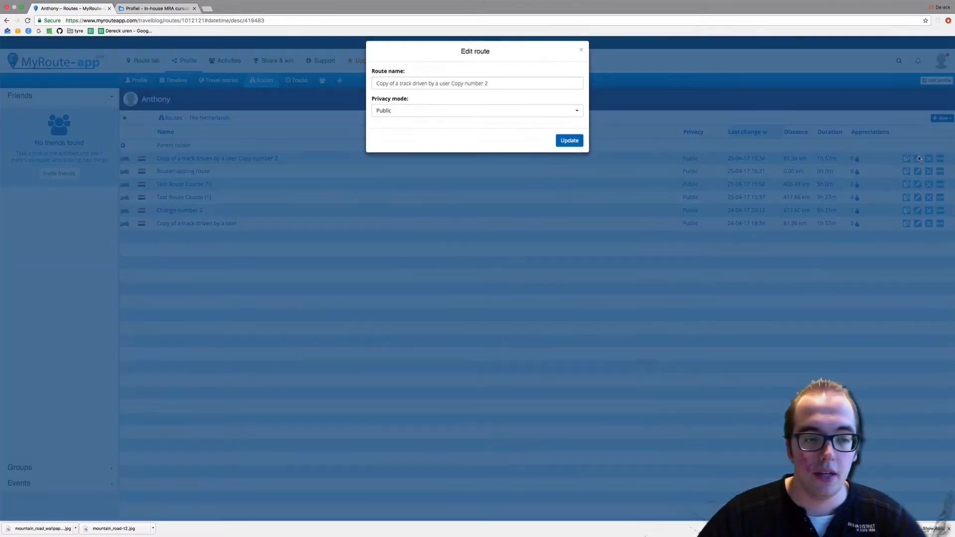
left_click(568, 140)
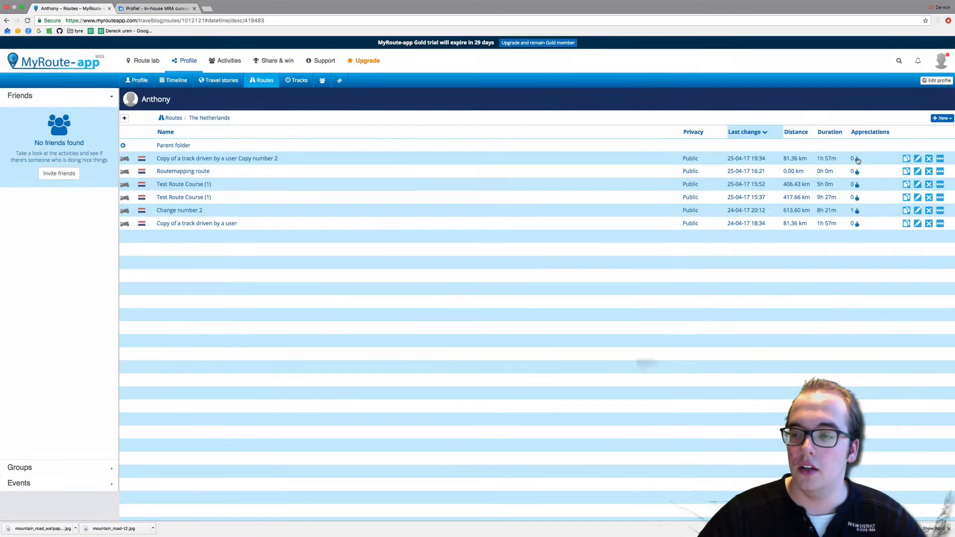
left_click(928, 158)
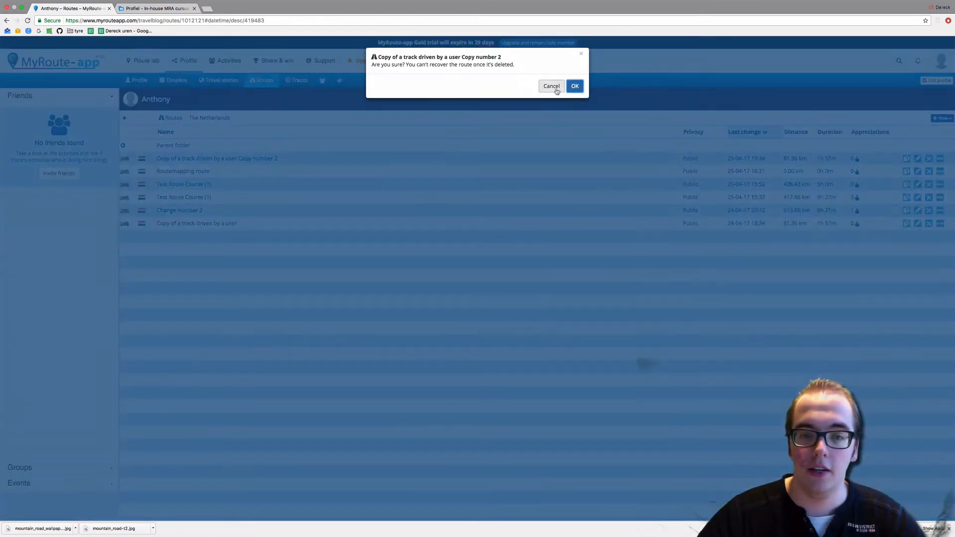
left_click(550, 86)
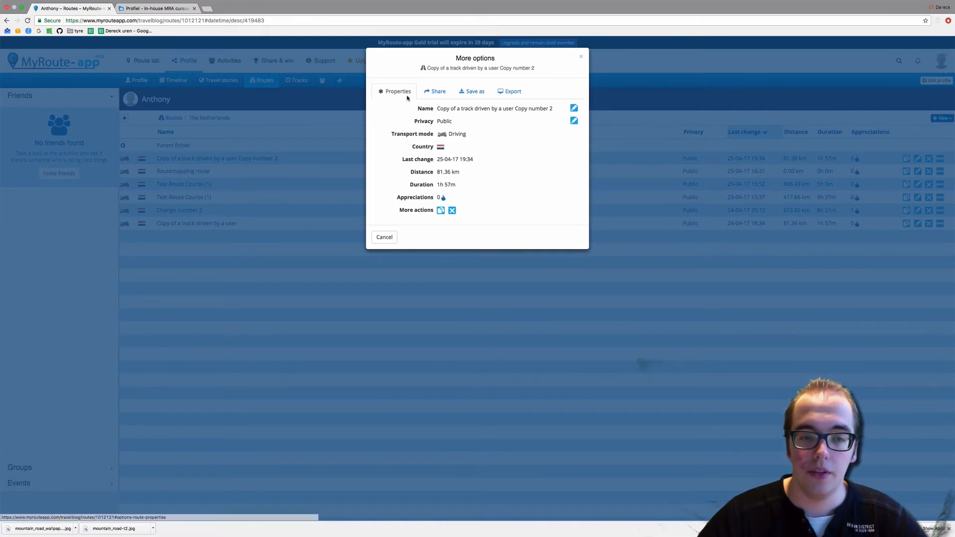
mouse_move(448, 181)
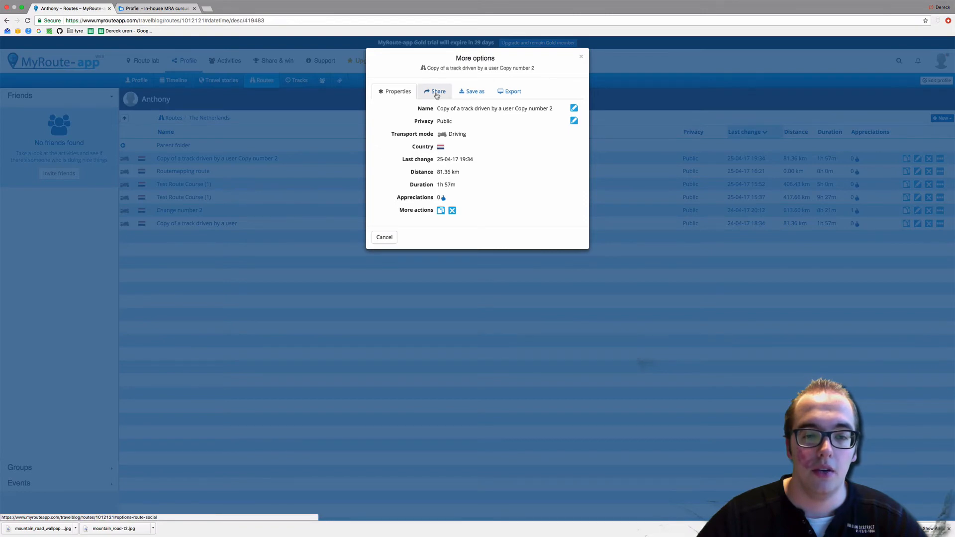
Step: View the copied route's Share options, then its Export-to-navigation instructions
left_click(438, 90)
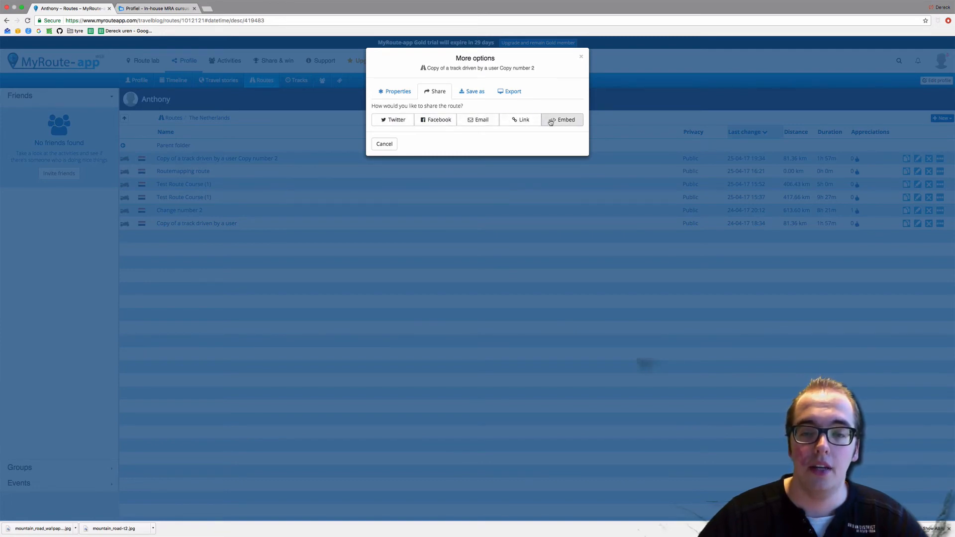
mouse_move(436, 120)
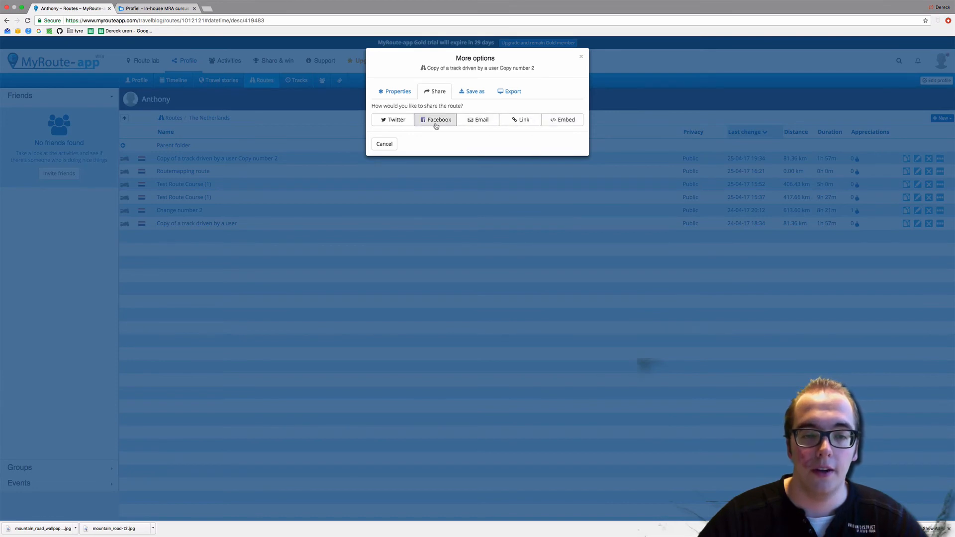
mouse_move(510, 85)
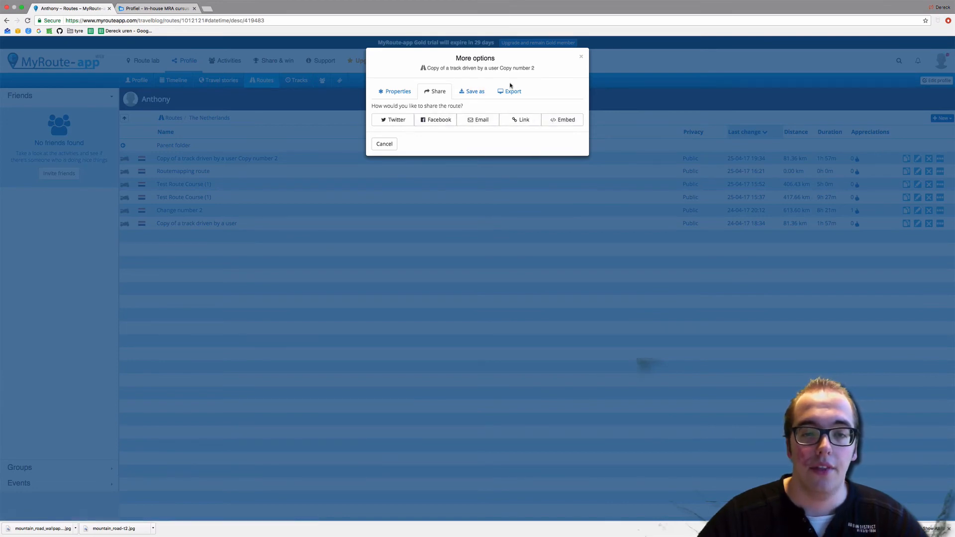
left_click(510, 91)
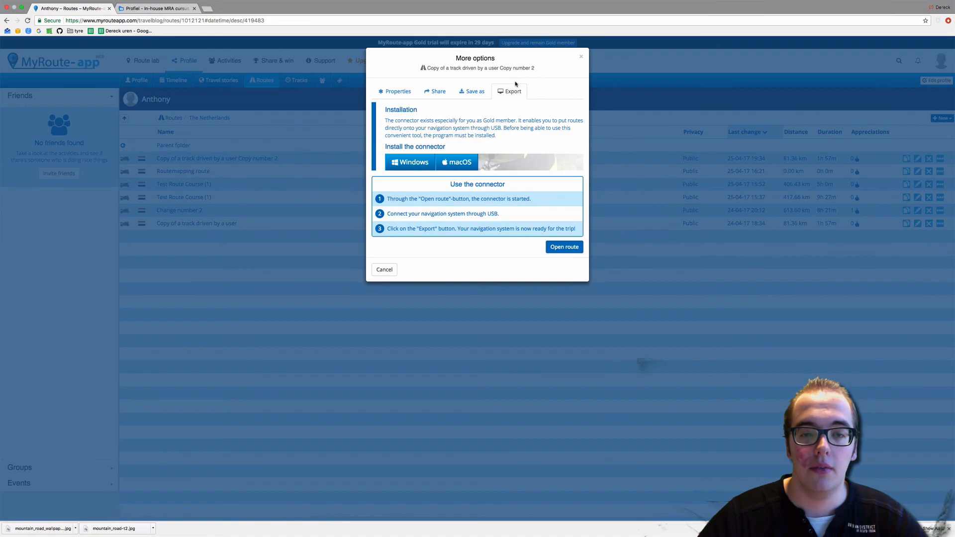